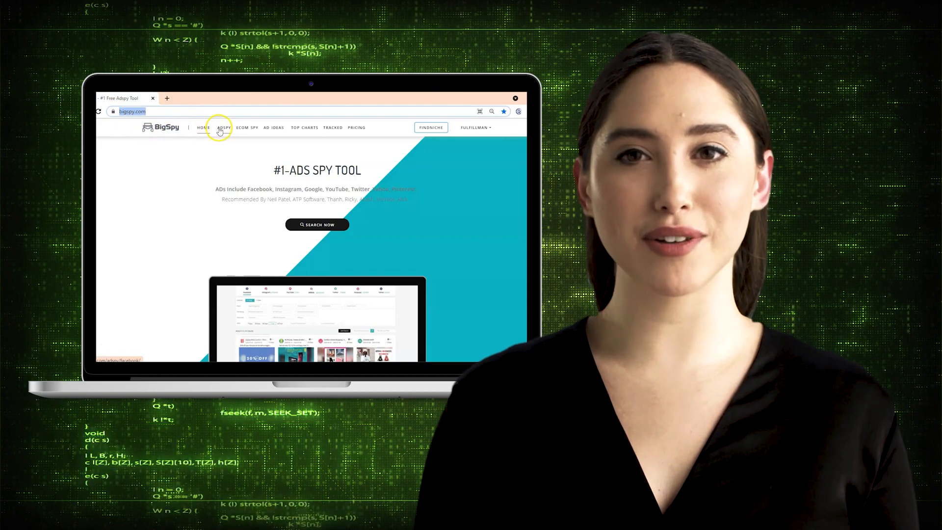
Open the ADSPY ad search and pick the Facebook platform.
left_click(222, 127)
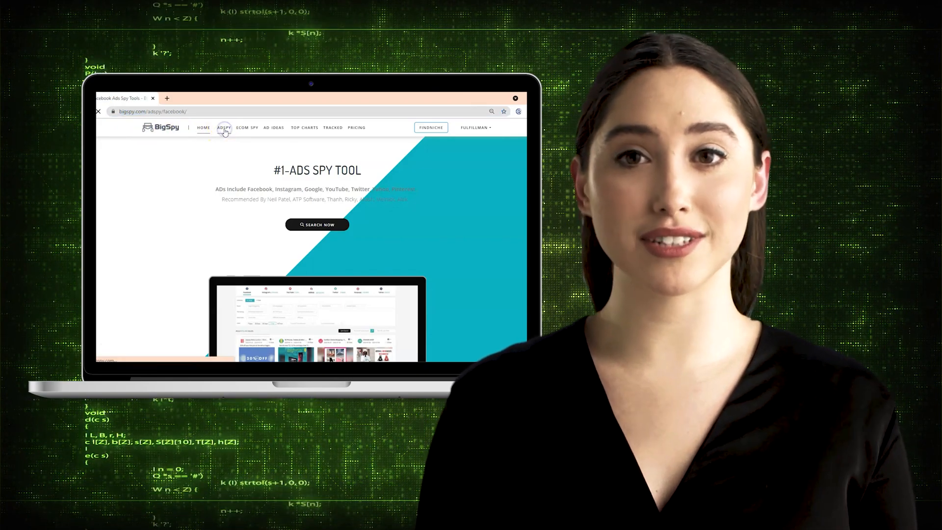
left_click(224, 127)
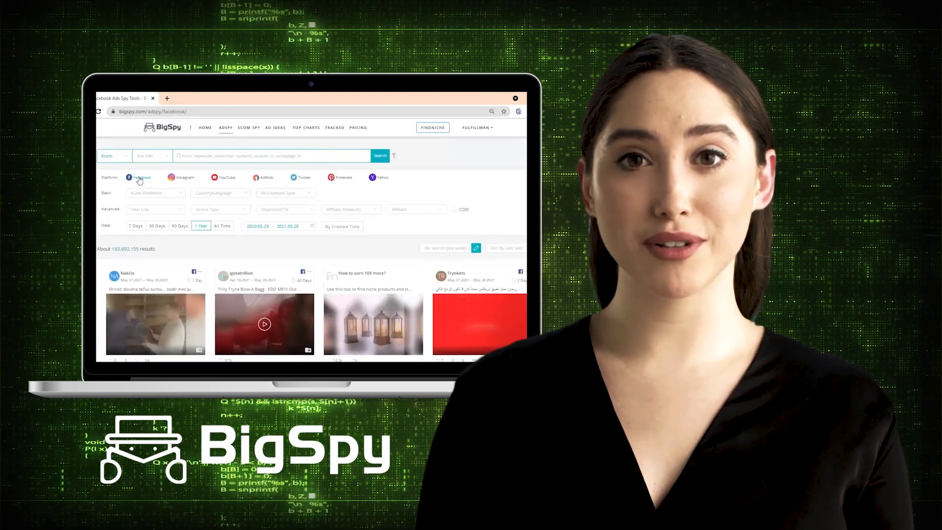
left_click(155, 193)
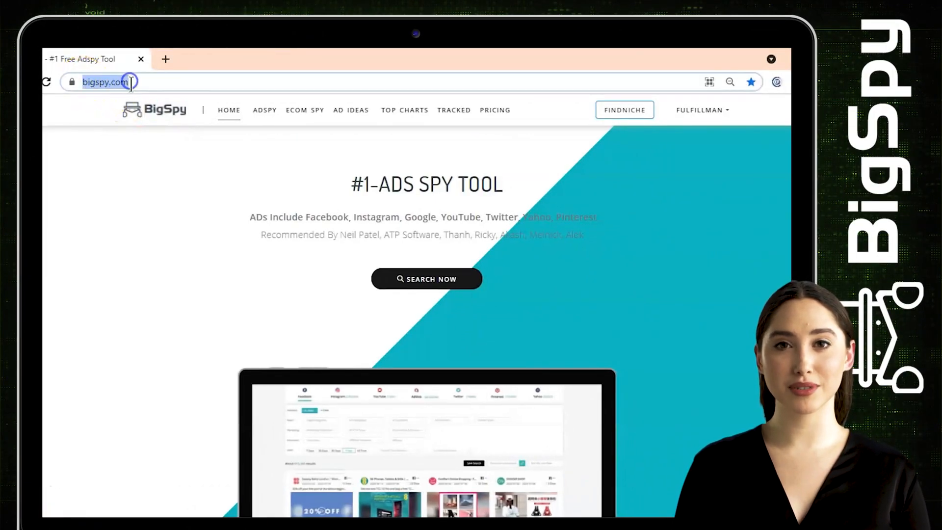
mouse_move(167, 129)
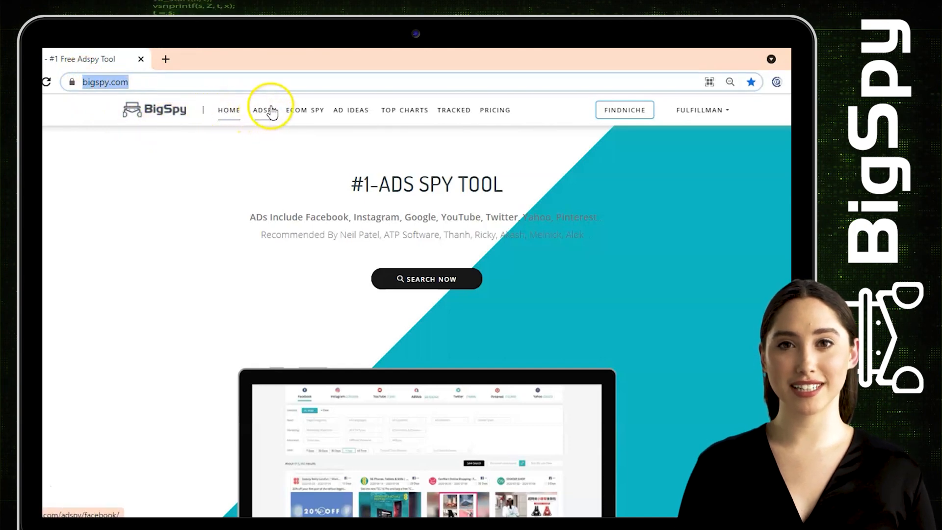
Reopen the ADSPY ad search and apply the Facebook platform filter.
left_click(264, 110)
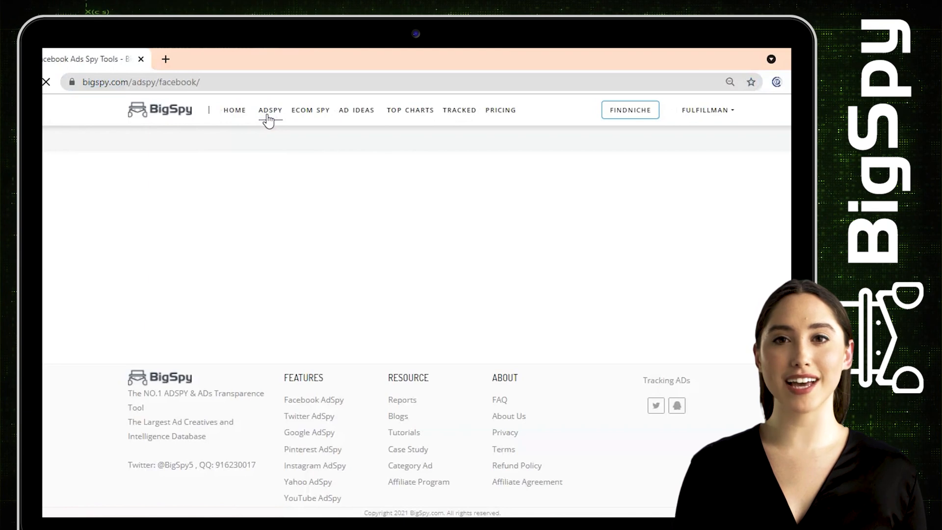
left_click(269, 110)
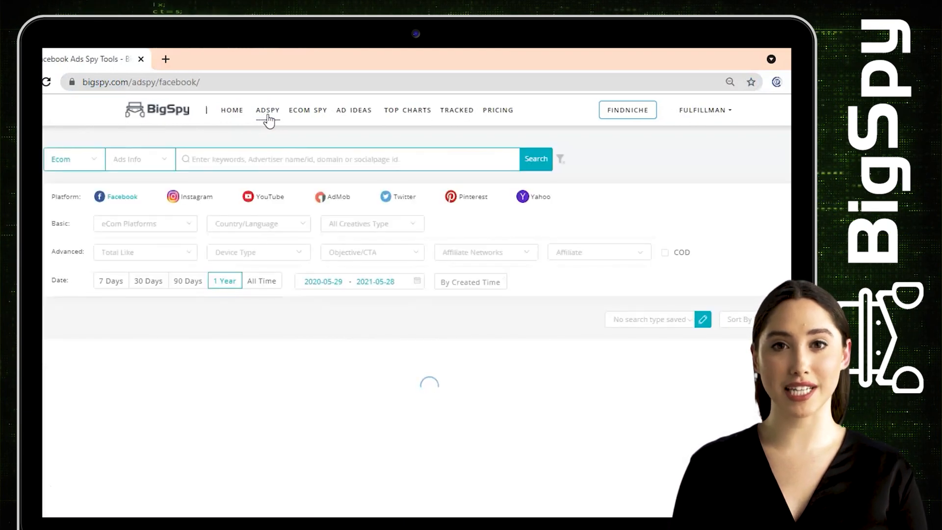
left_click(535, 158)
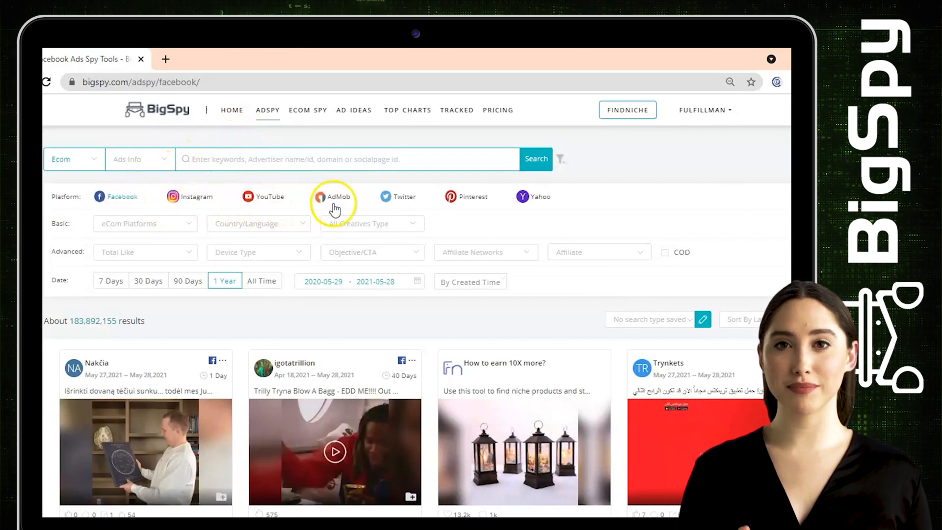
mouse_move(465, 197)
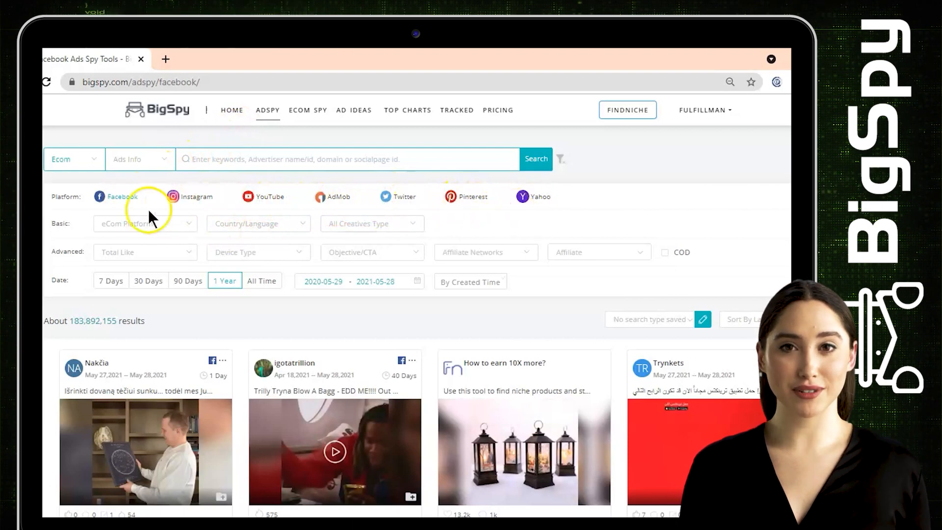
left_click(117, 196)
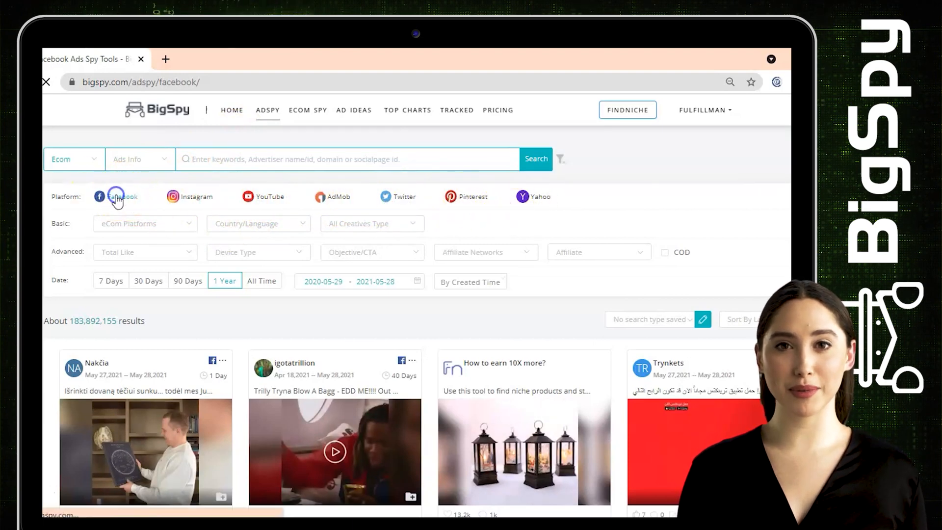
left_click(115, 196)
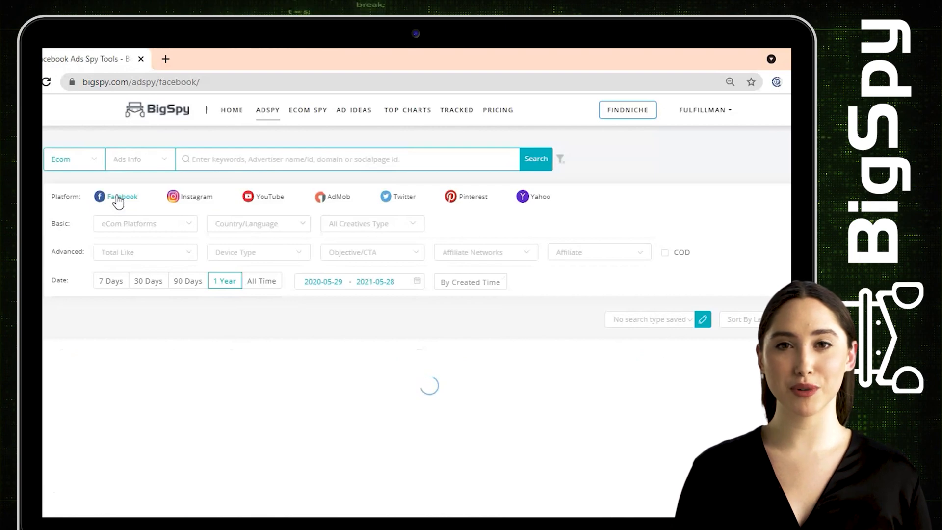
Filter the results to Shopify store ads with video creatives.
left_click(144, 222)
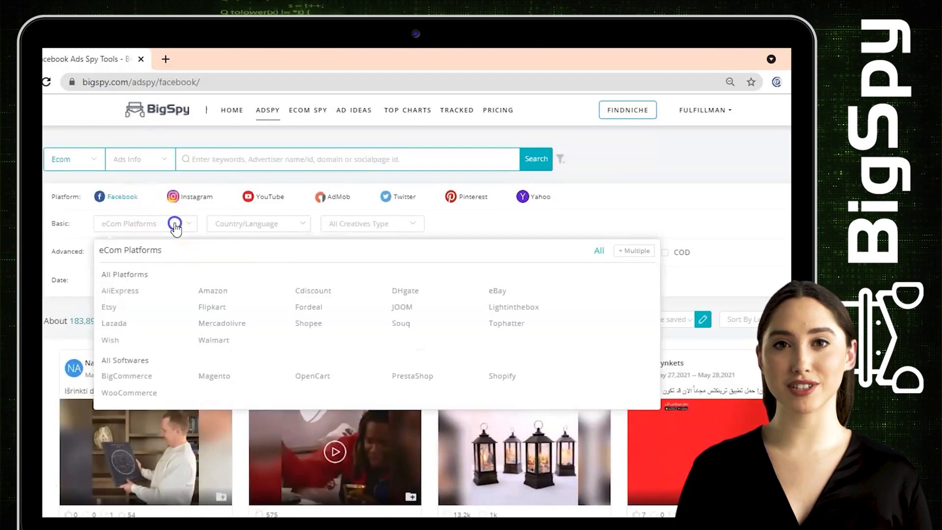
left_click(501, 376)
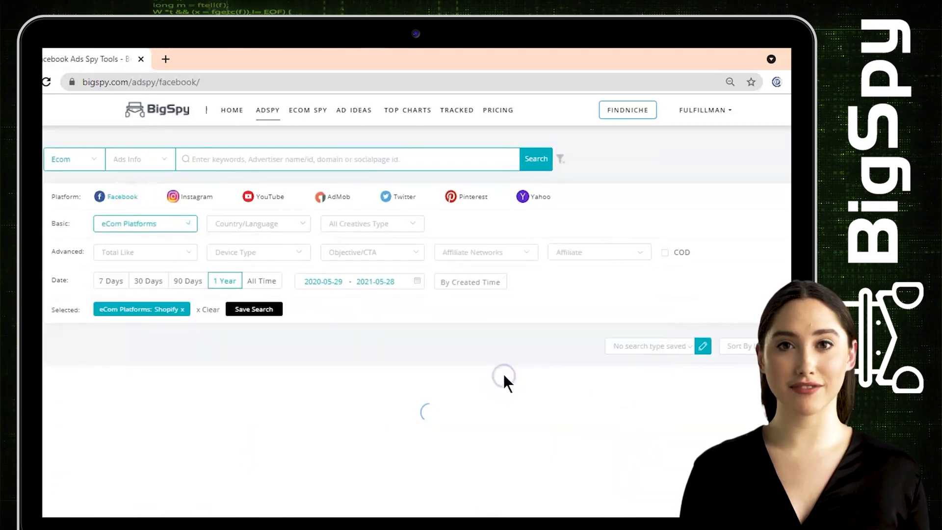
left_click(371, 224)
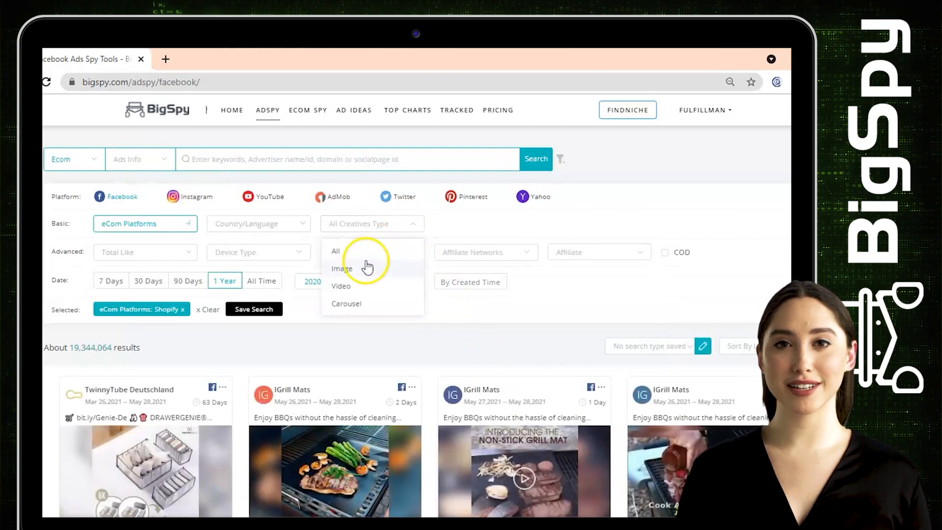
left_click(341, 285)
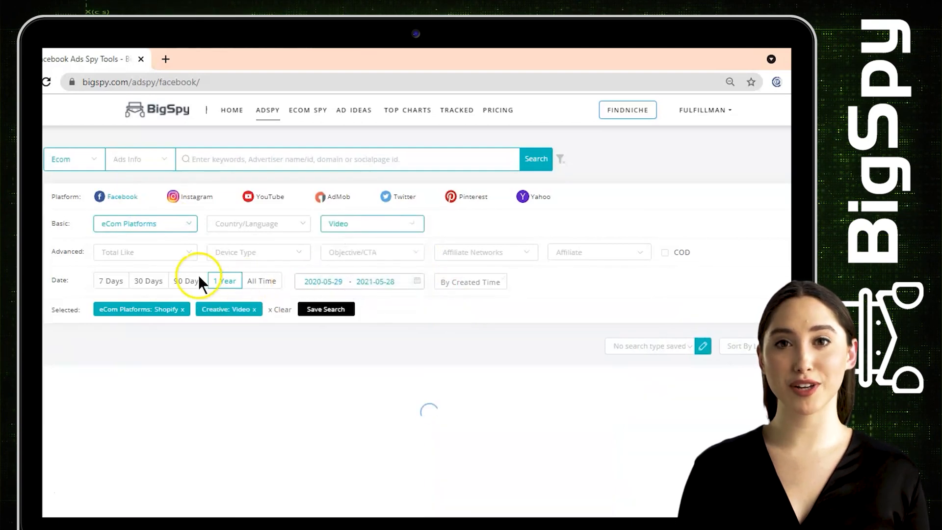
Limit ads to the last 30 days and sort by comments.
left_click(148, 280)
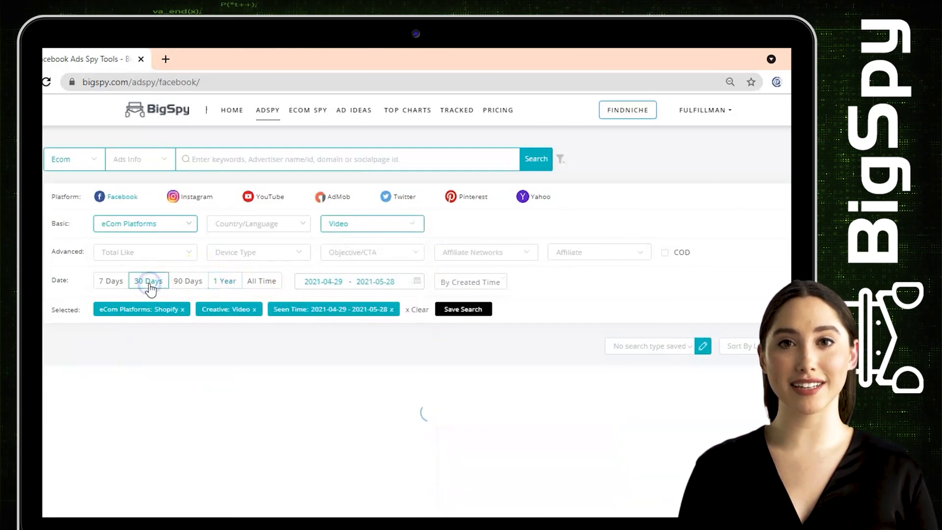
left_click(148, 281)
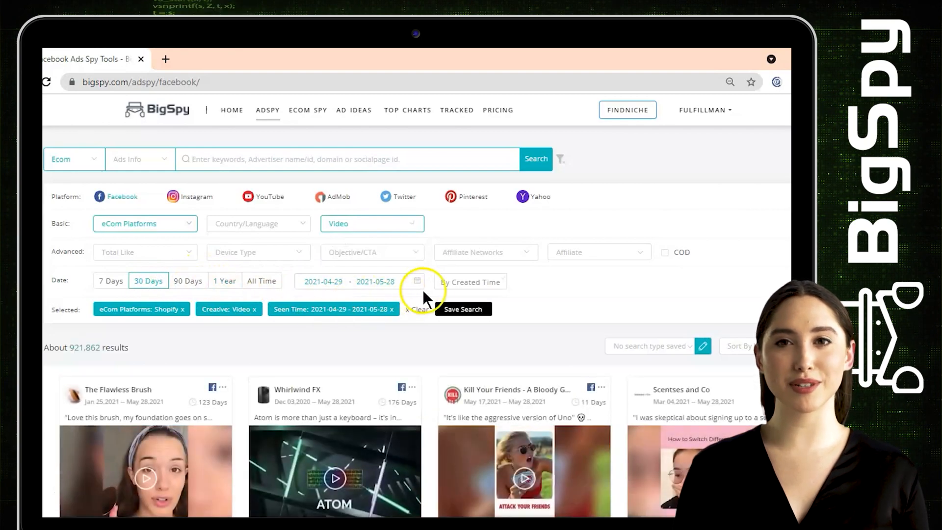
left_click(471, 281)
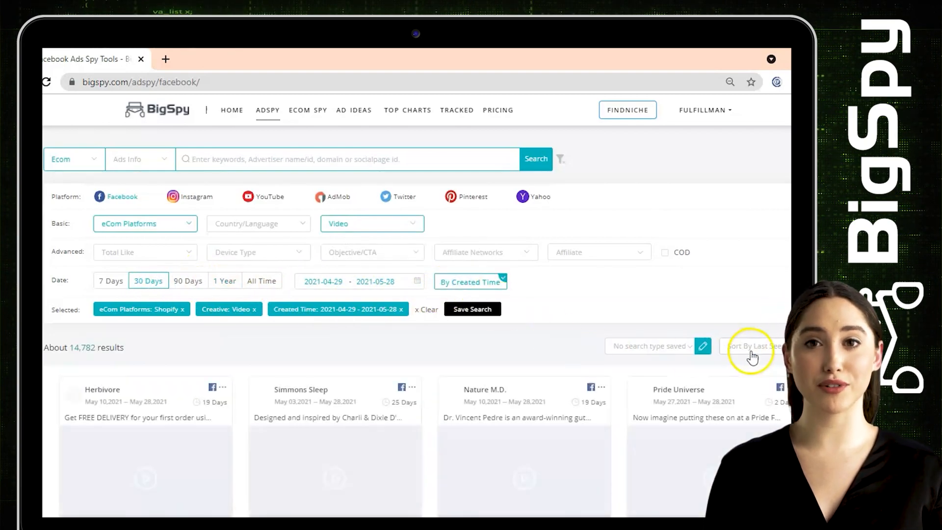
left_click(753, 346)
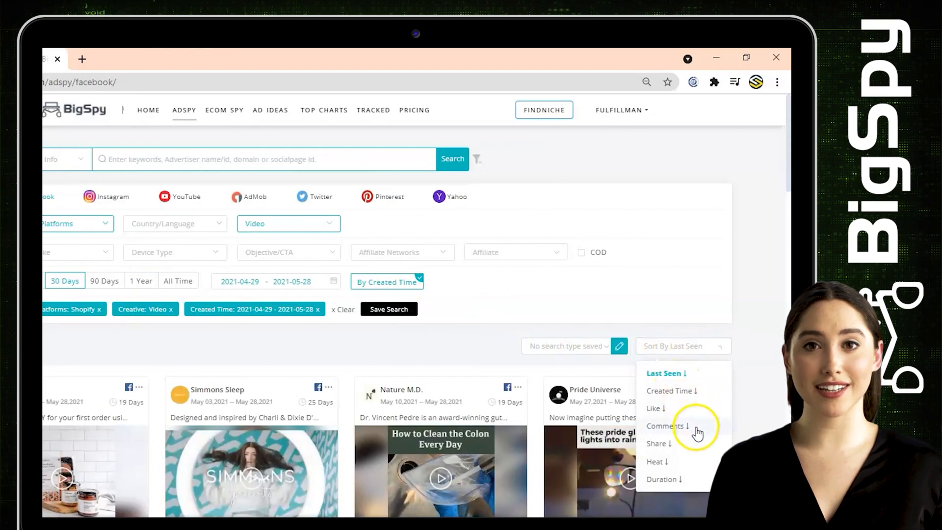
left_click(665, 425)
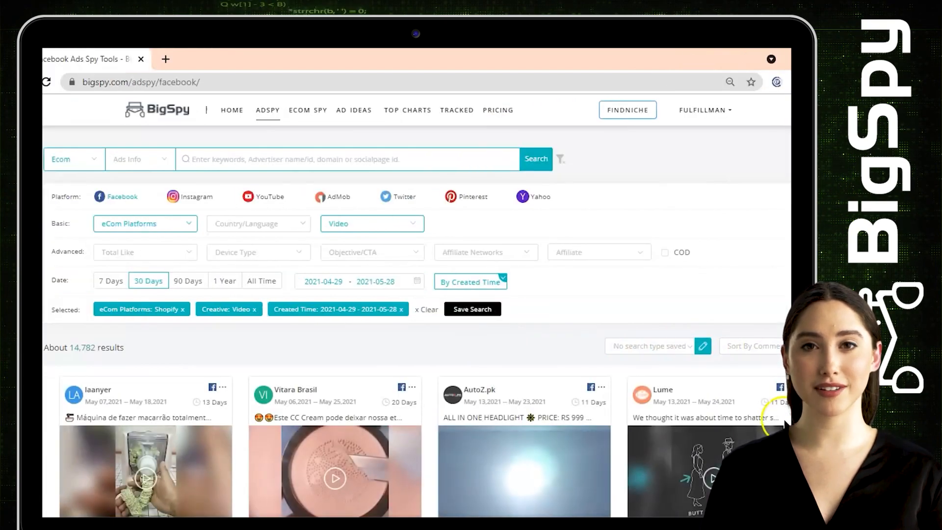
Scroll through the comment-sorted Shopify video ad cards.
scroll("down", 3)
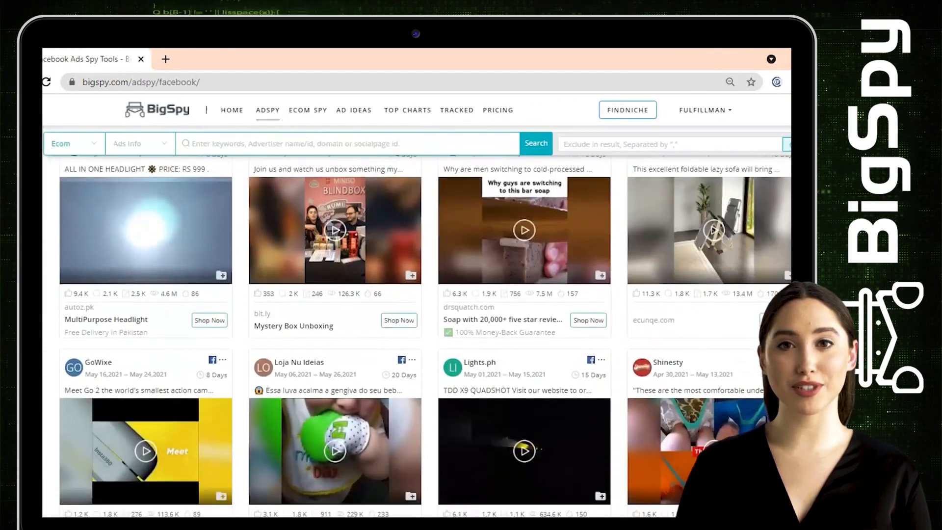
scroll("up", 3)
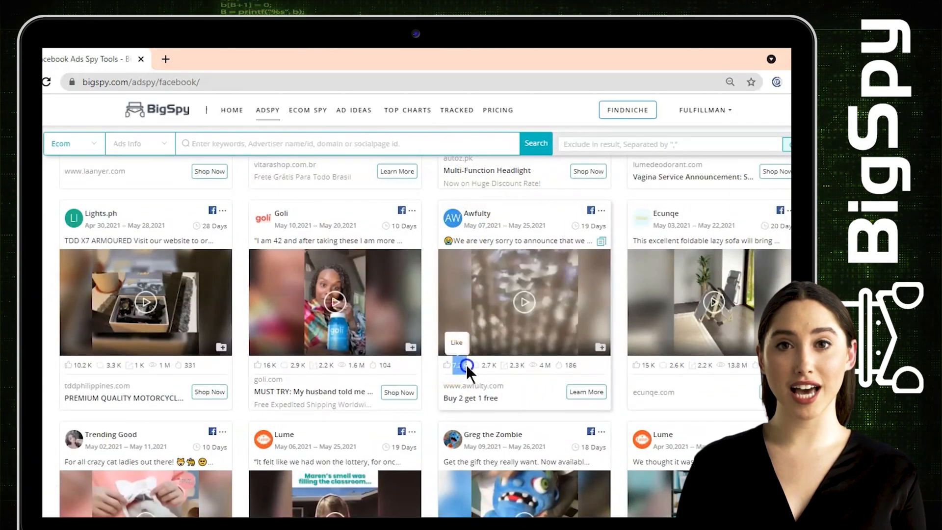
mouse_move(524, 364)
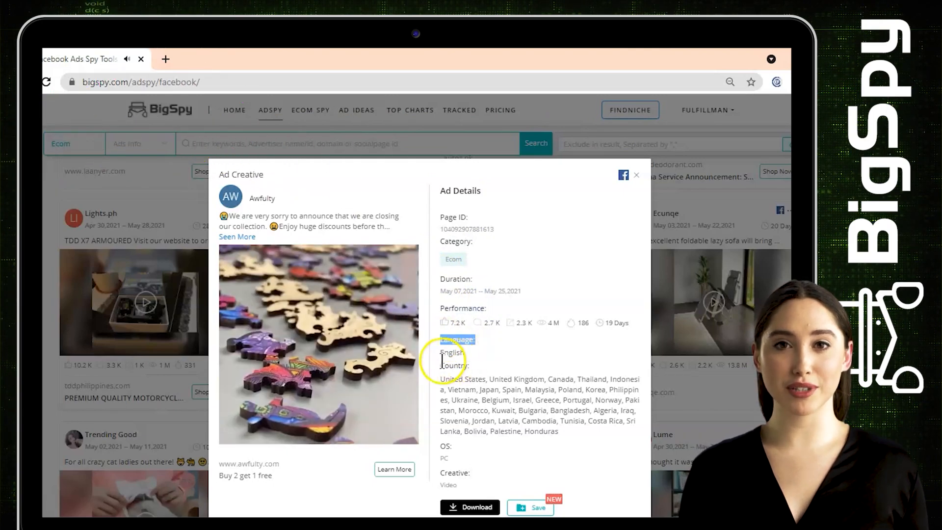
left_click_drag(441, 378, 535, 425)
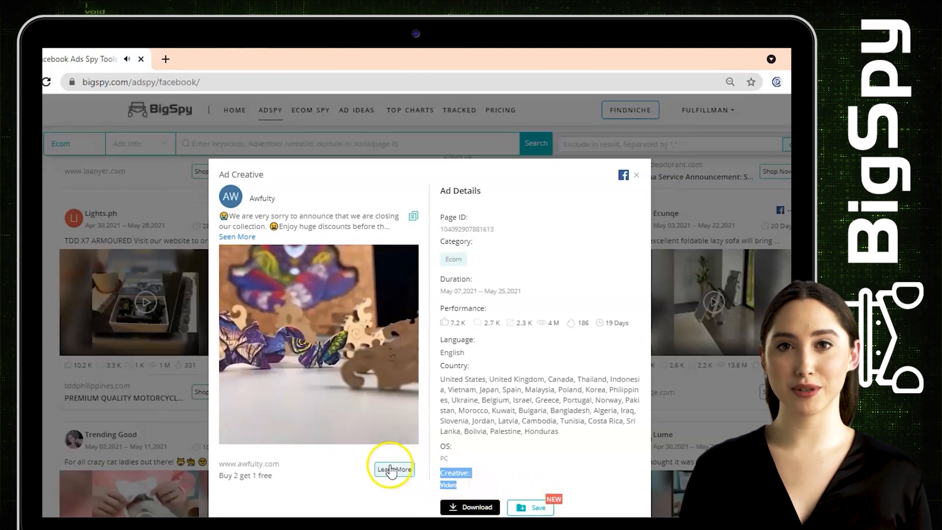
left_click(393, 469)
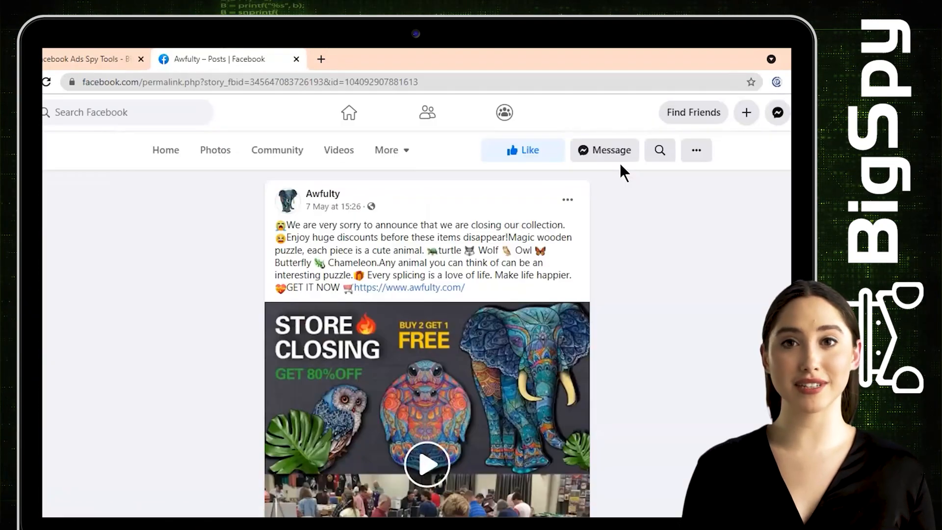
left_click(426, 463)
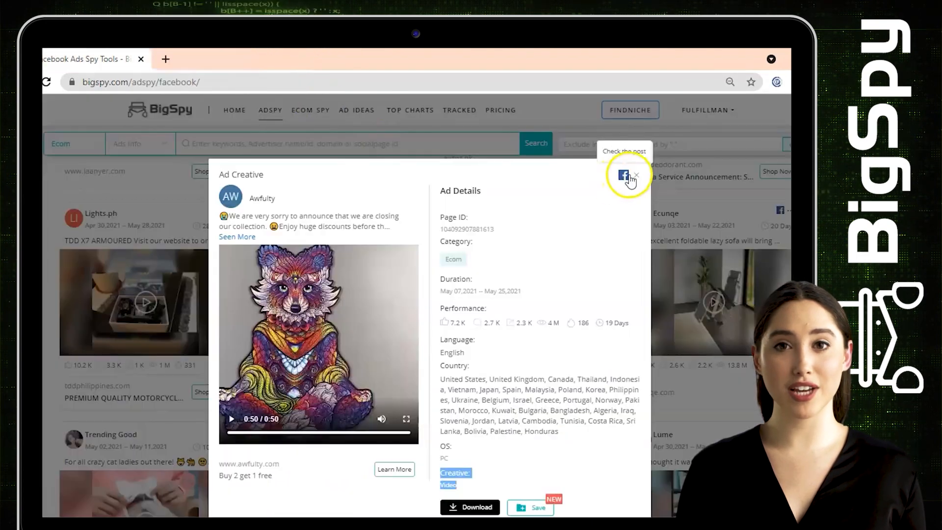
Close the Awfulty Ad Creative panel with its X.
left_click(636, 175)
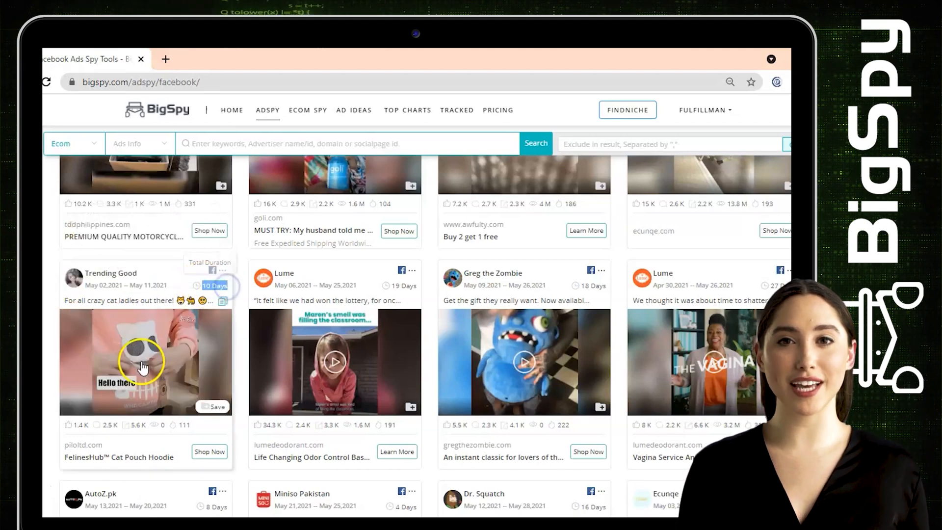
Open the Trending Good FelinesHub Cat Pouch Hoodie ad card.
left_click(144, 360)
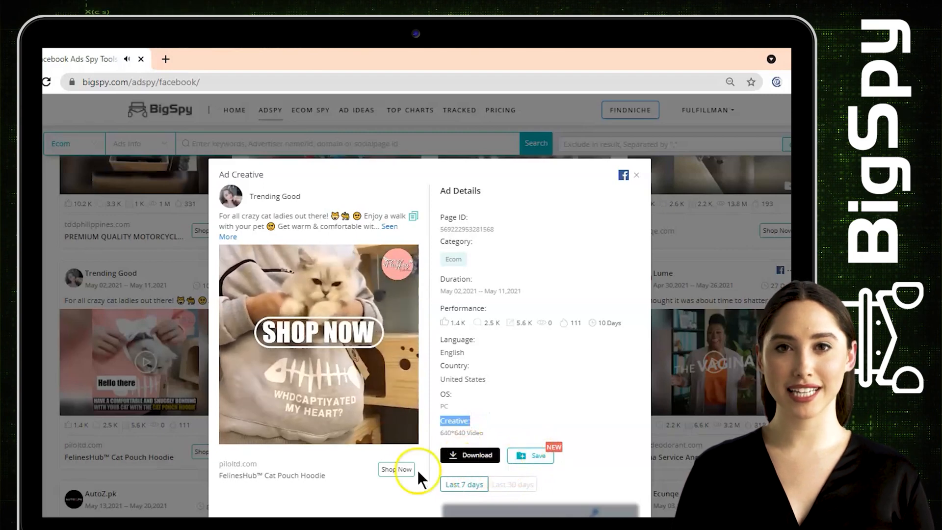
Visit the hoodie's Shop Now store page and its original Facebook post.
left_click(395, 469)
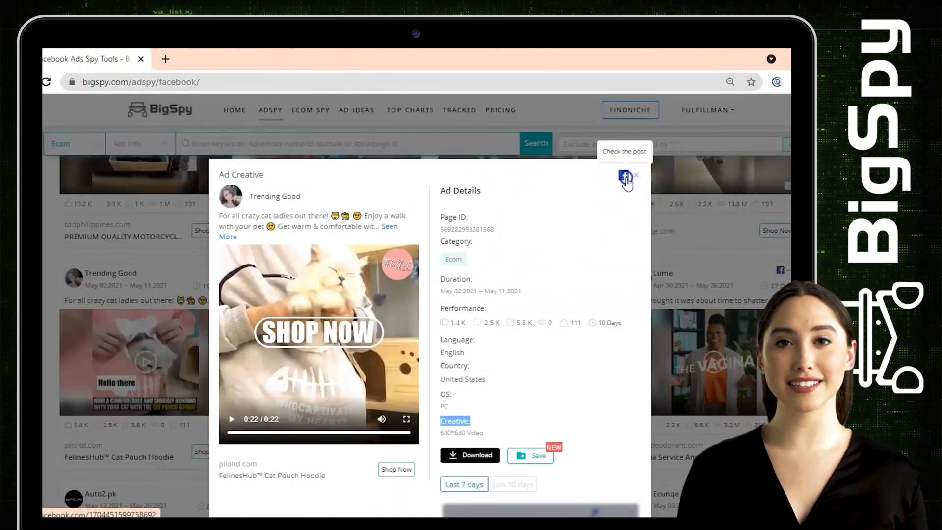
left_click(624, 175)
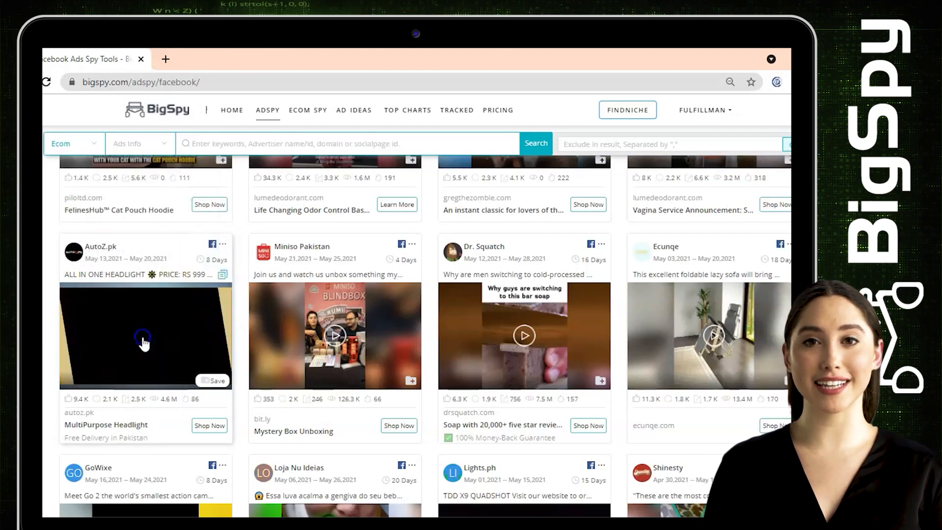
Open the AutoZ.pk MultiPurpose Headlight ad's store page.
left_click(144, 335)
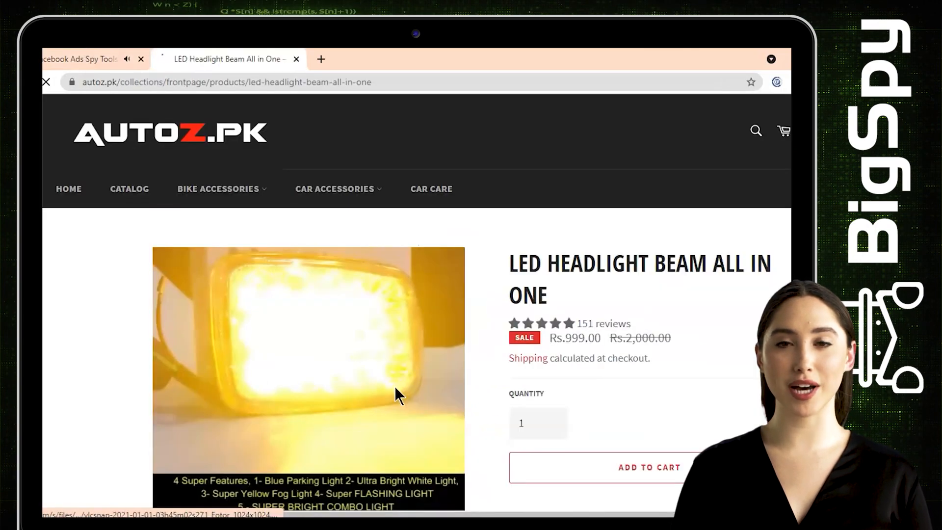
Scroll down the AutoZ.pk LED headlight product page.
scroll("down", 3)
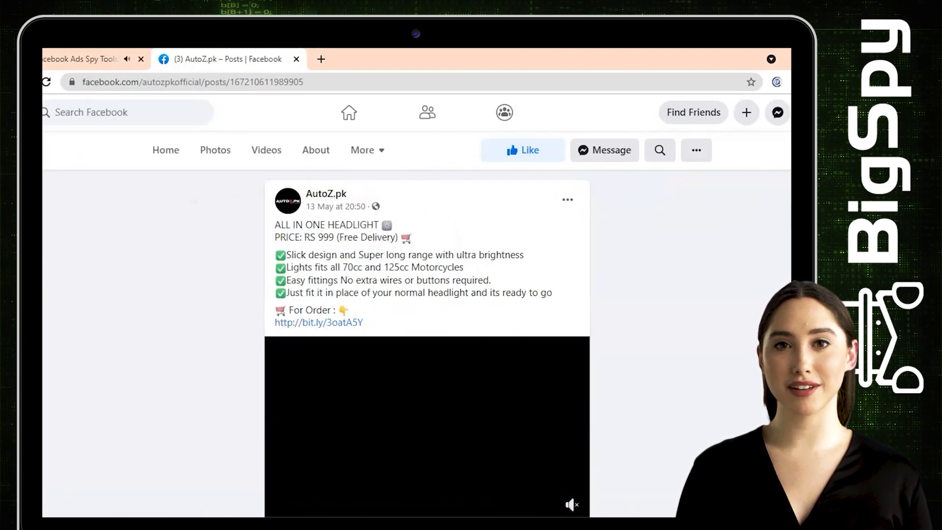
Scroll to the headlight post's comments and open its 11K reactions.
scroll("down", 3)
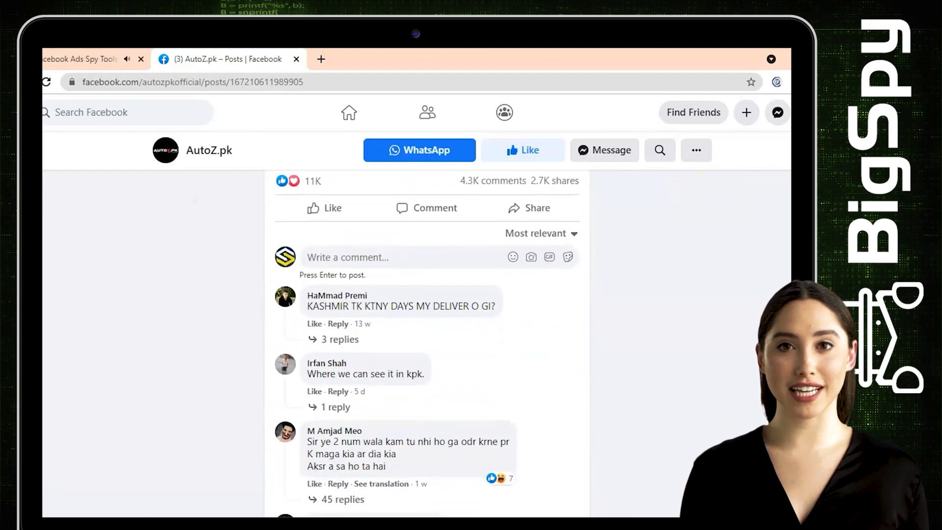
left_click(312, 210)
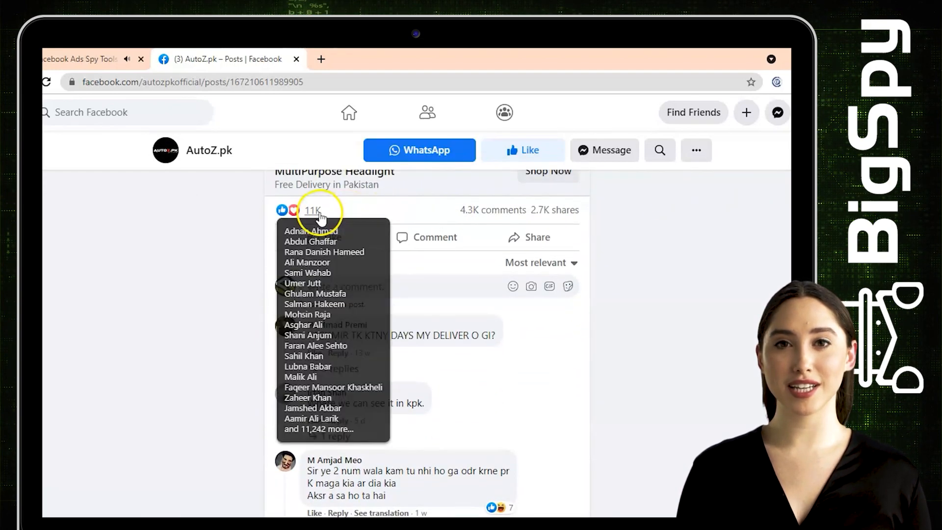